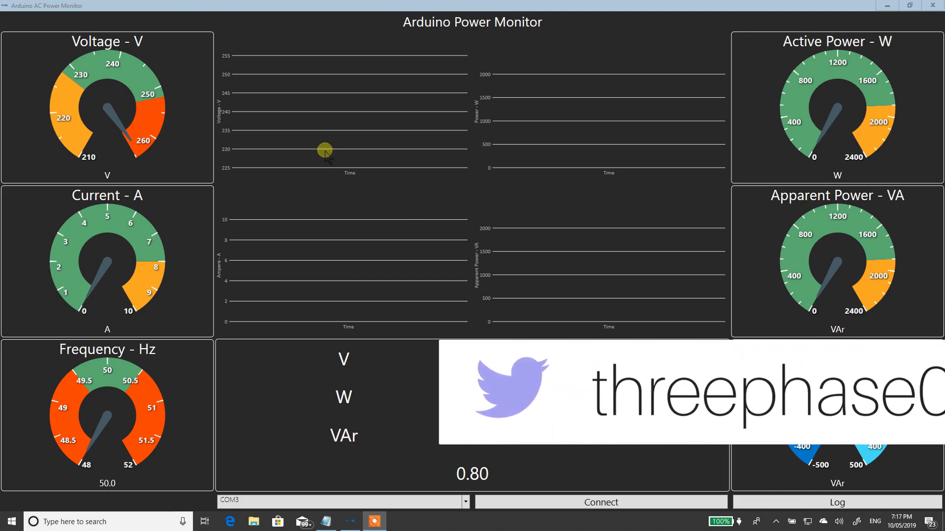
mouse_move(350, 34)
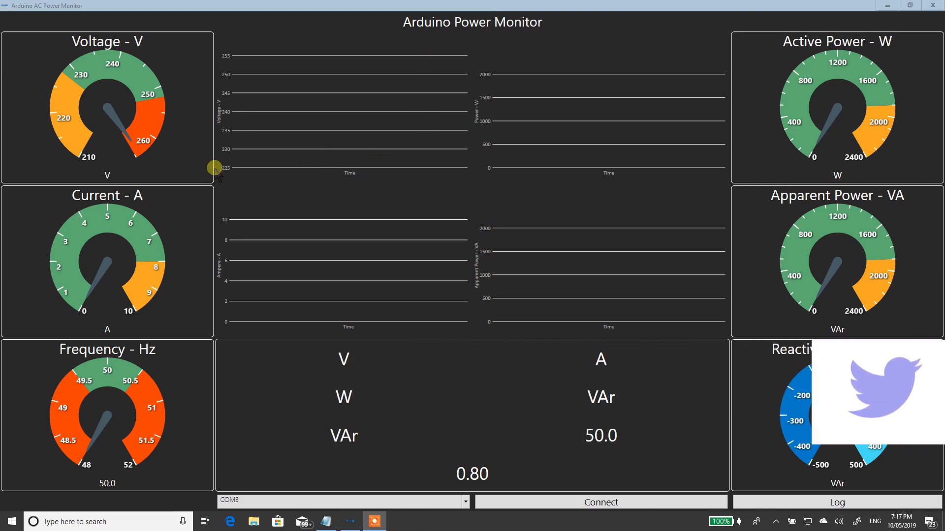
mouse_move(725, 101)
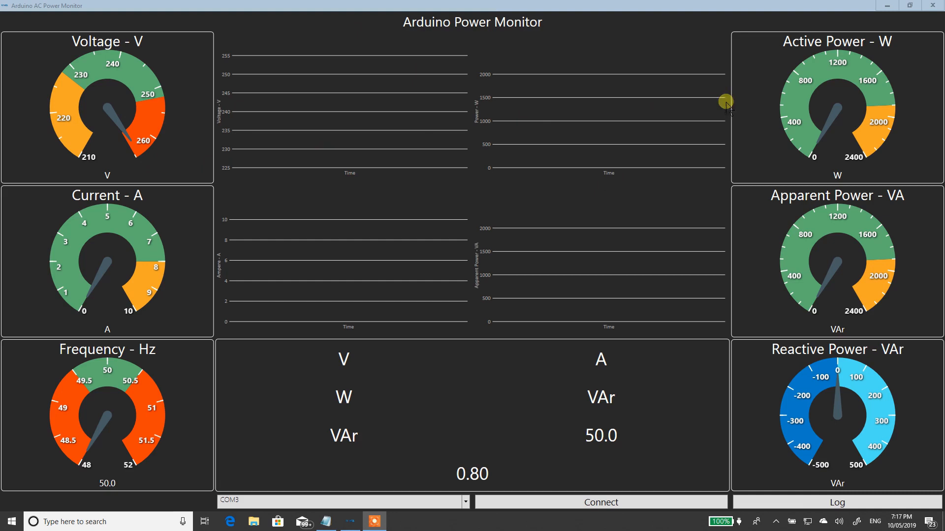
mouse_move(813, 153)
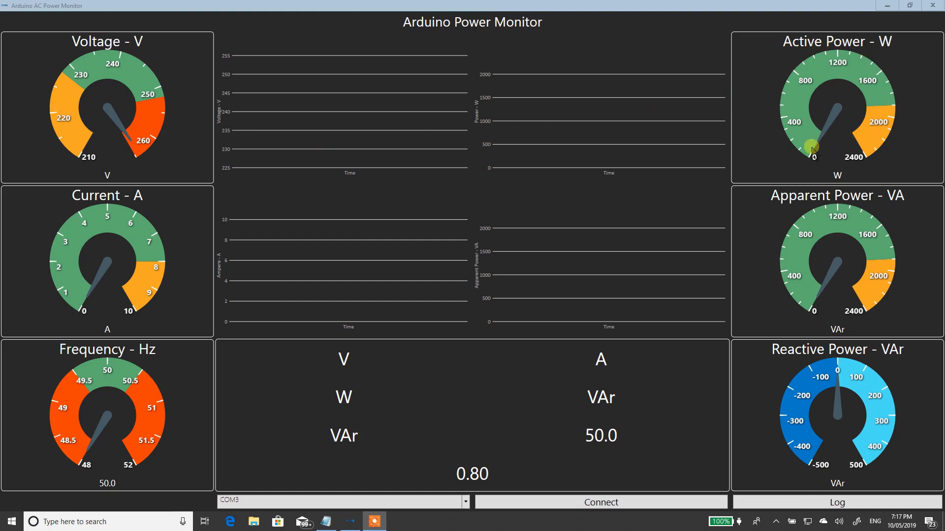
mouse_move(610, 98)
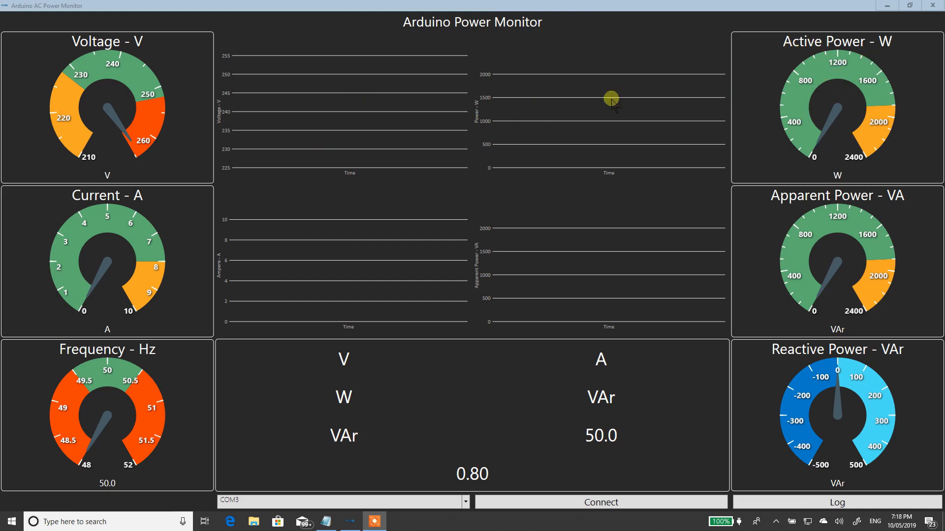
mouse_move(414, 102)
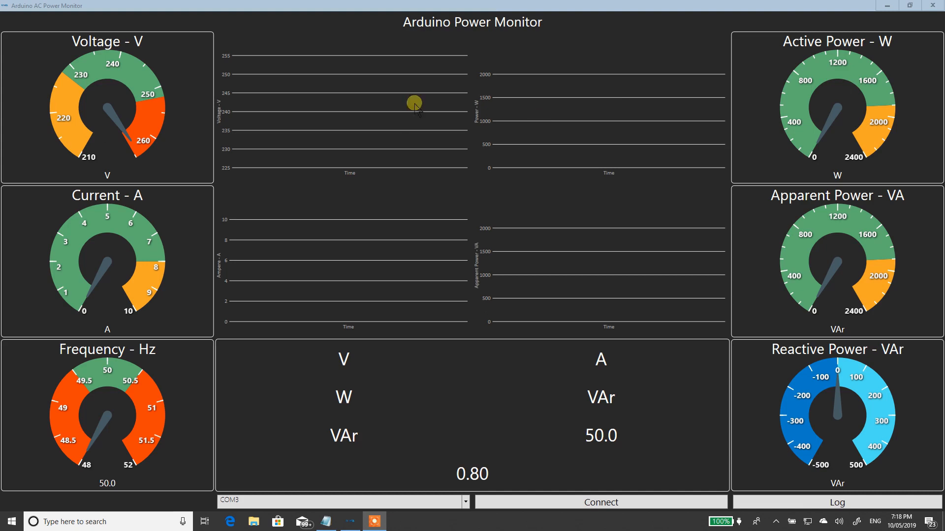
mouse_move(489, 145)
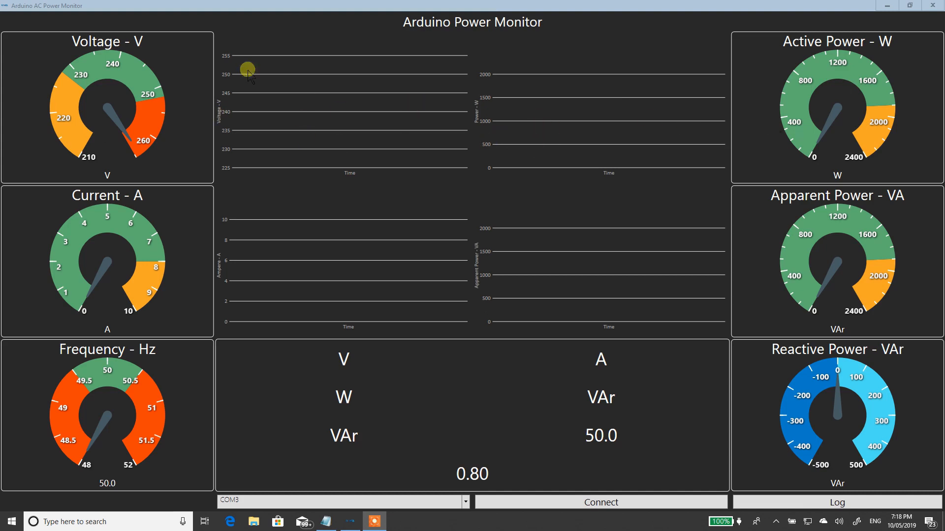
mouse_move(299, 241)
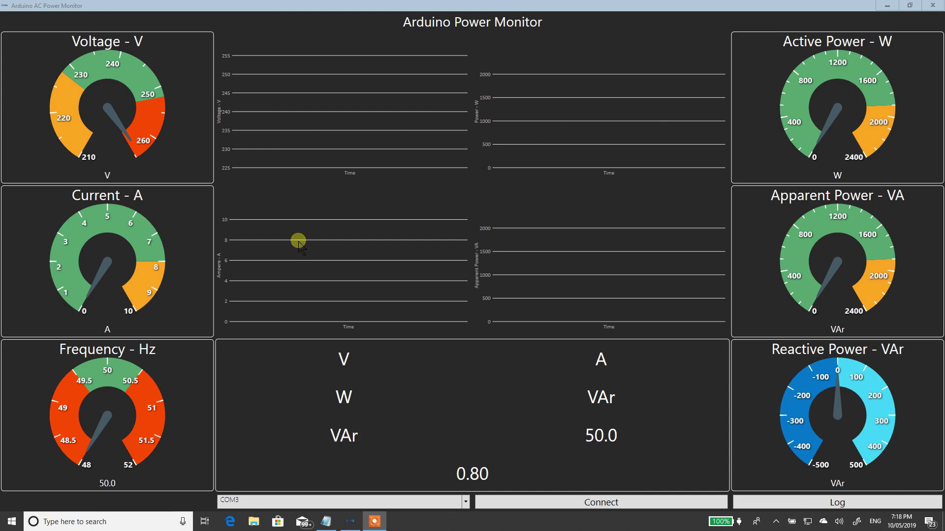
mouse_move(806, 243)
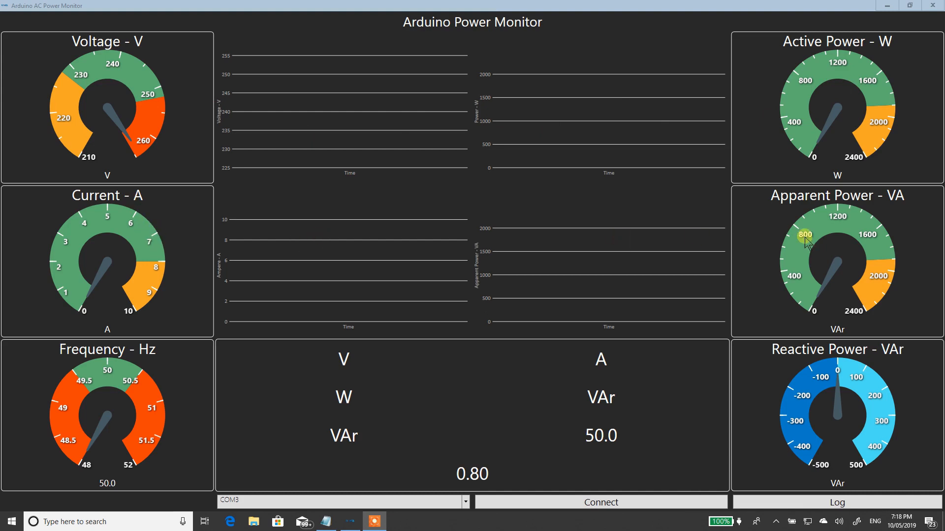
mouse_move(592, 246)
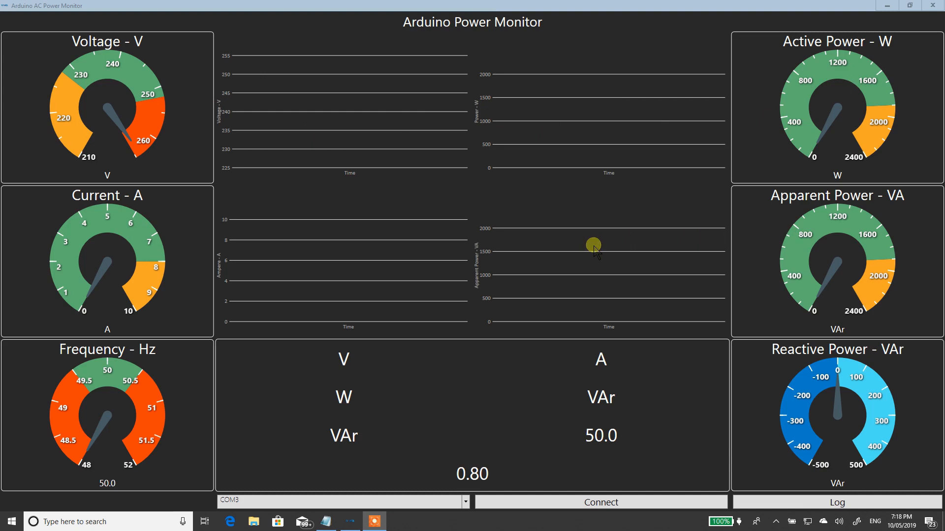
mouse_move(140, 389)
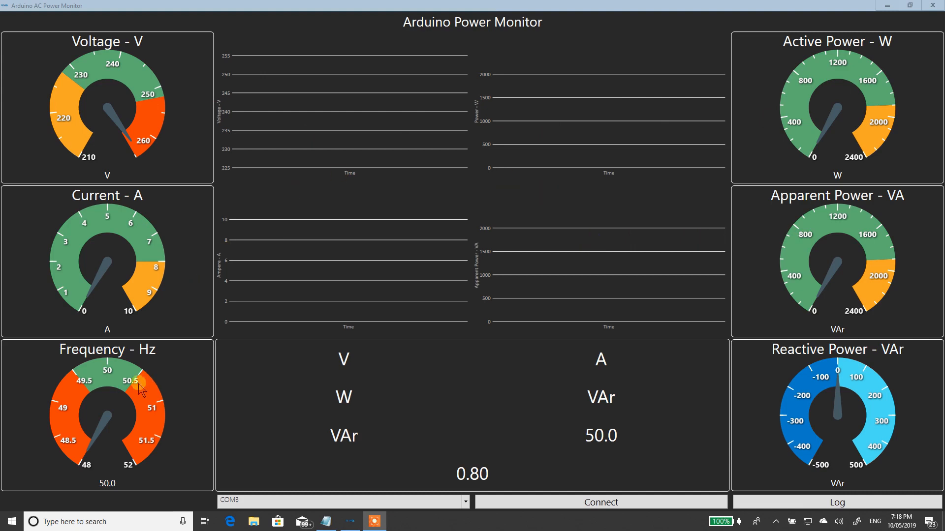
mouse_move(137, 421)
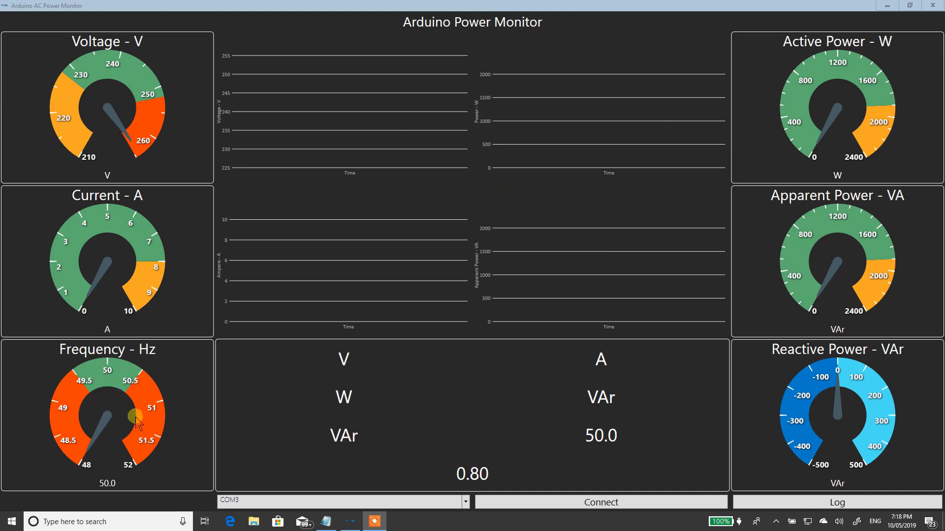
mouse_move(877, 439)
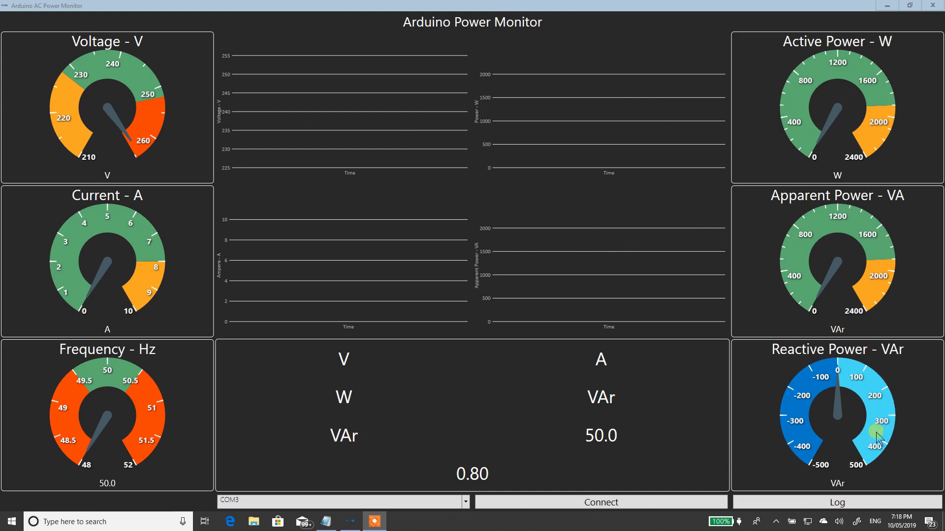
mouse_move(278, 352)
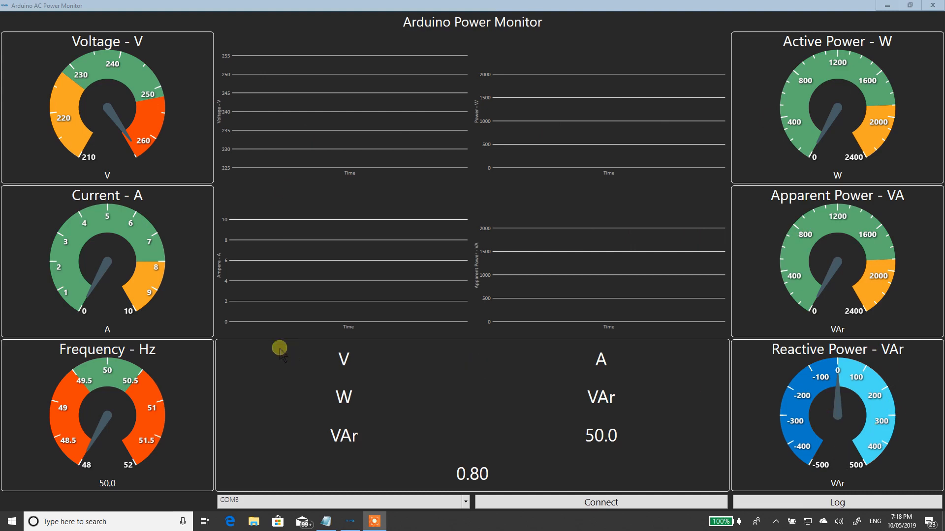
mouse_move(816, 343)
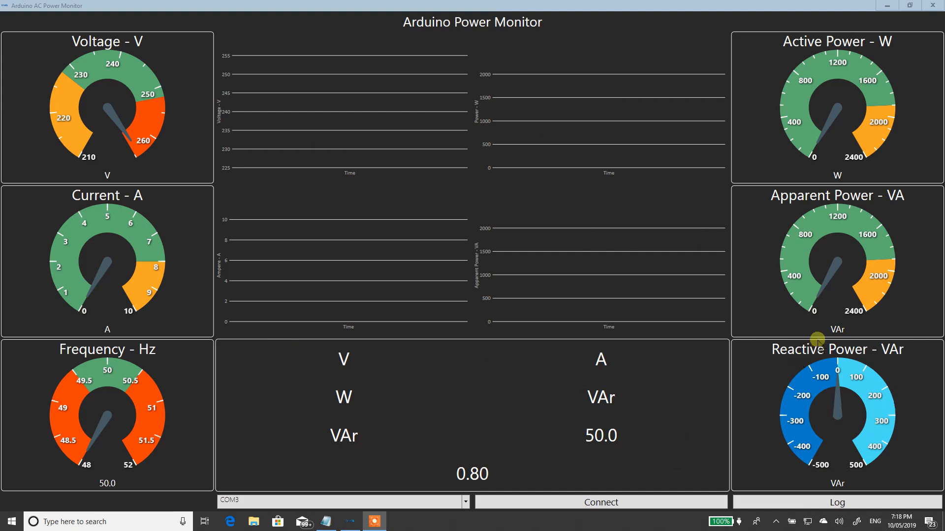
mouse_move(629, 330)
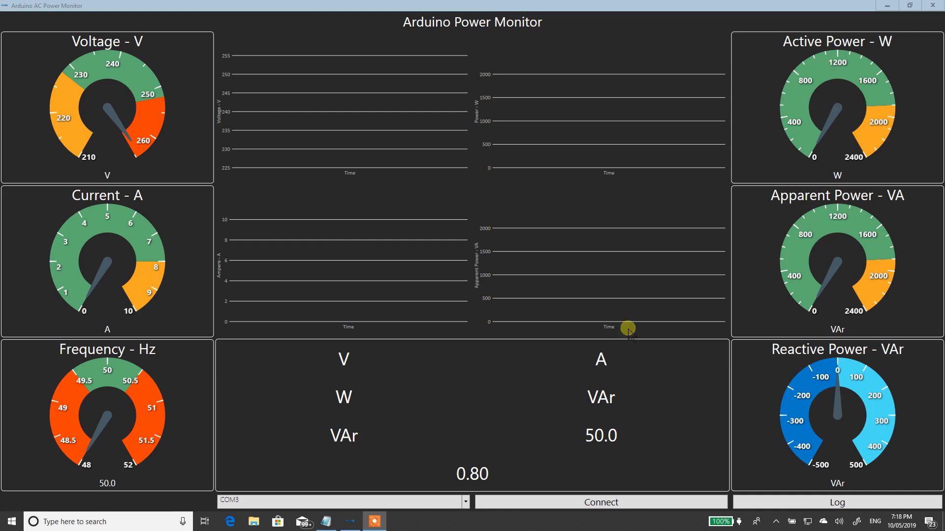
mouse_move(385, 351)
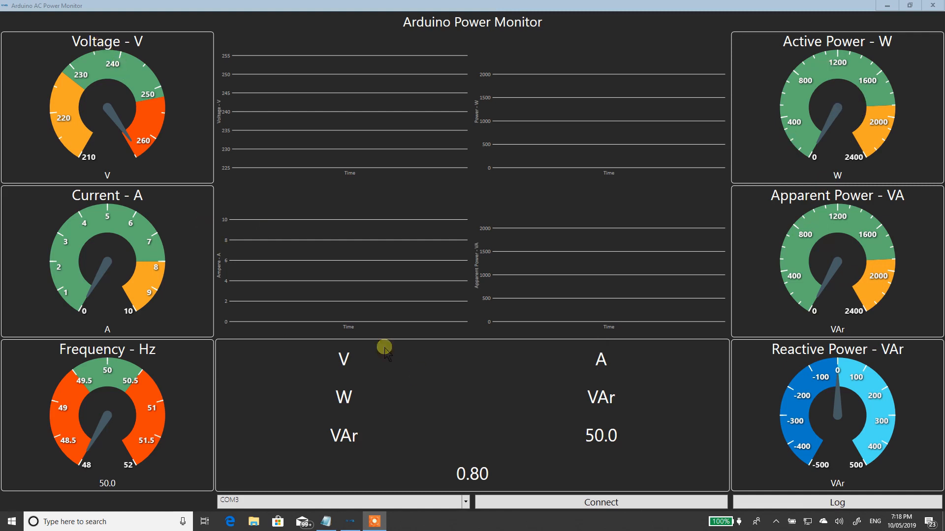
mouse_move(460, 382)
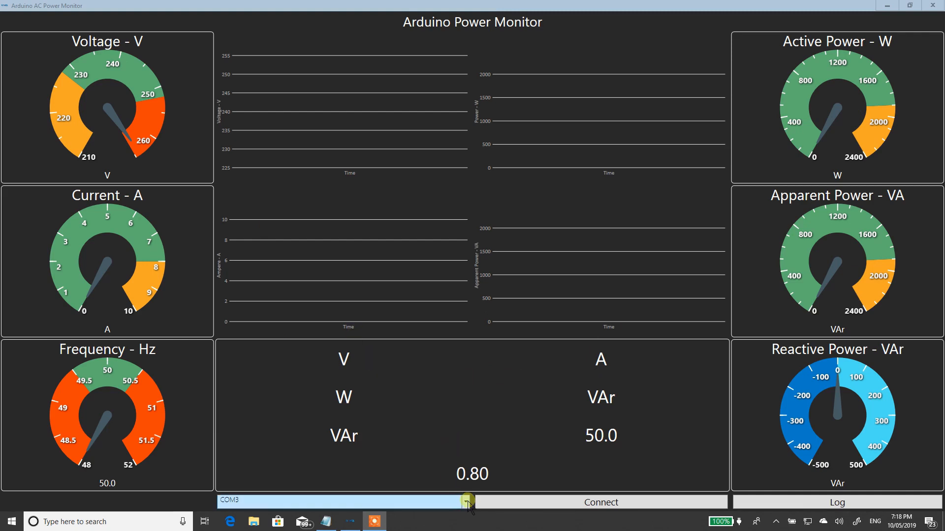
- Select COM21 from the serial port list as the Arduino's port
left_click(464, 500)
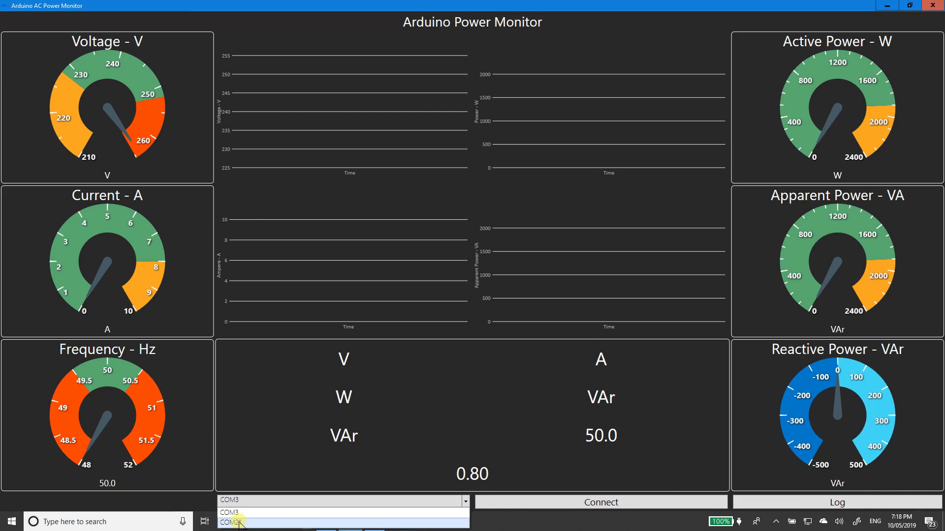
left_click(232, 523)
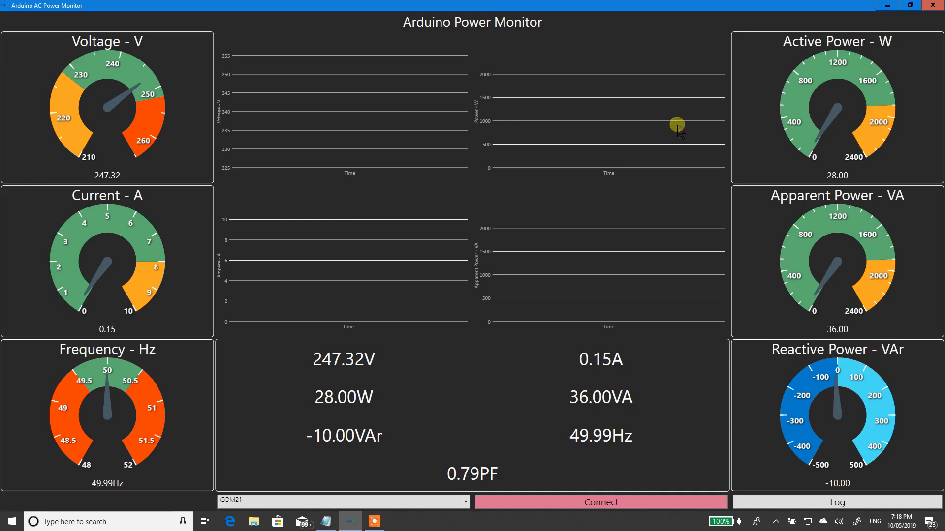
mouse_move(186, 150)
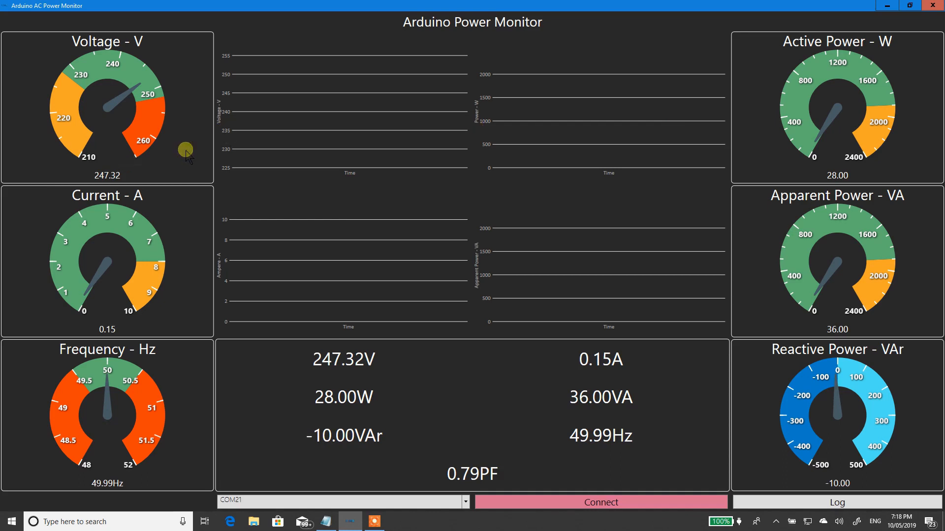
mouse_move(739, 63)
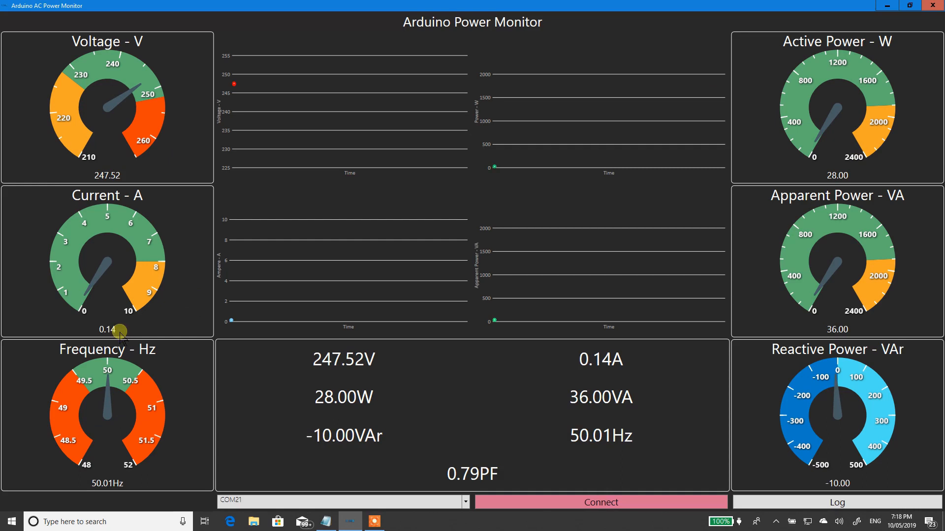
mouse_move(844, 298)
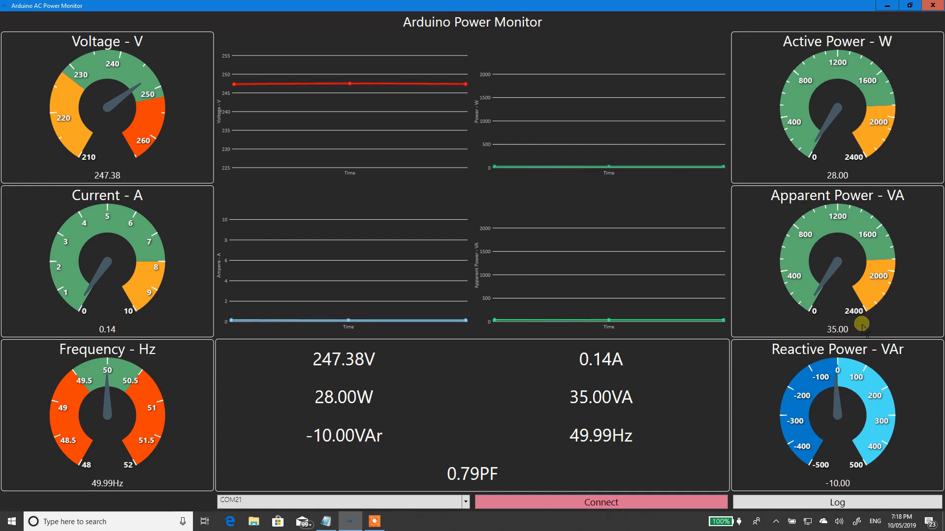
mouse_move(128, 468)
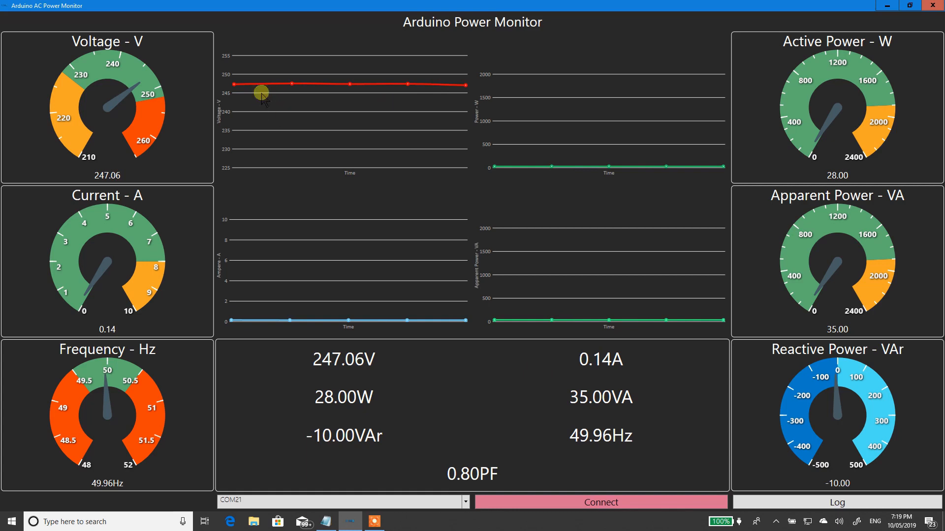
mouse_move(463, 86)
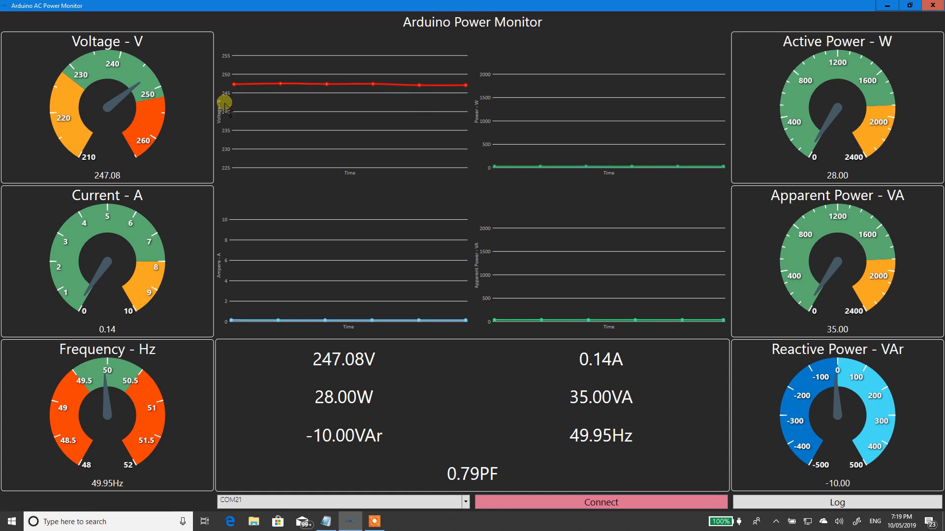
mouse_move(480, 387)
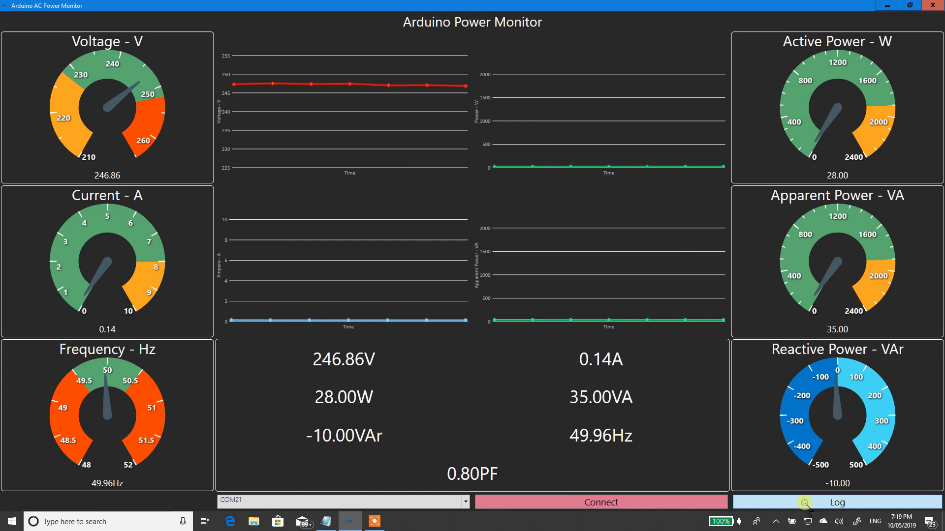
- Start logging readings to a text file named 'logg' via the save dialog
left_click(836, 502)
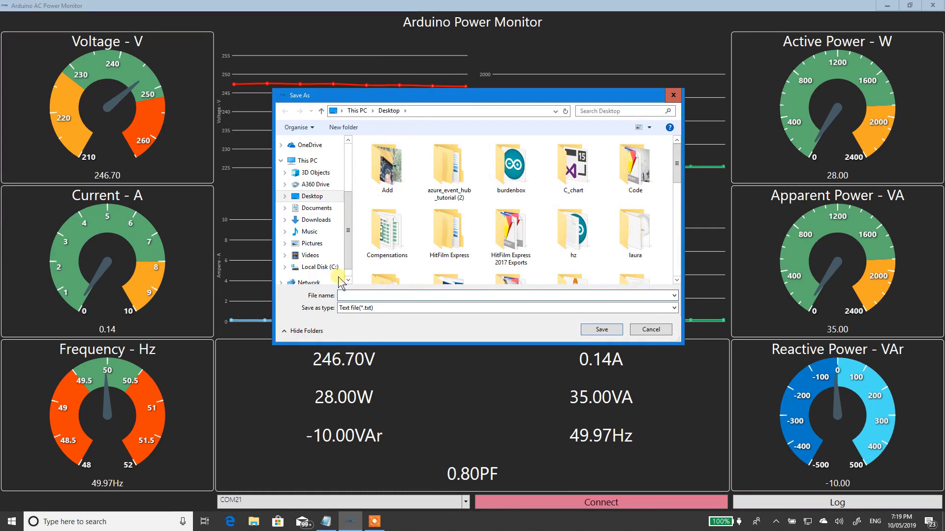
type("logg")
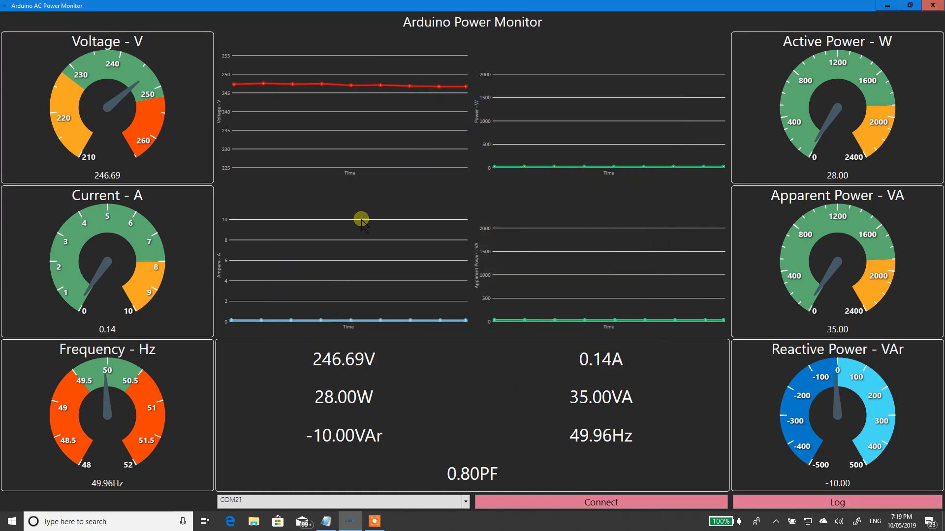
mouse_move(493, 128)
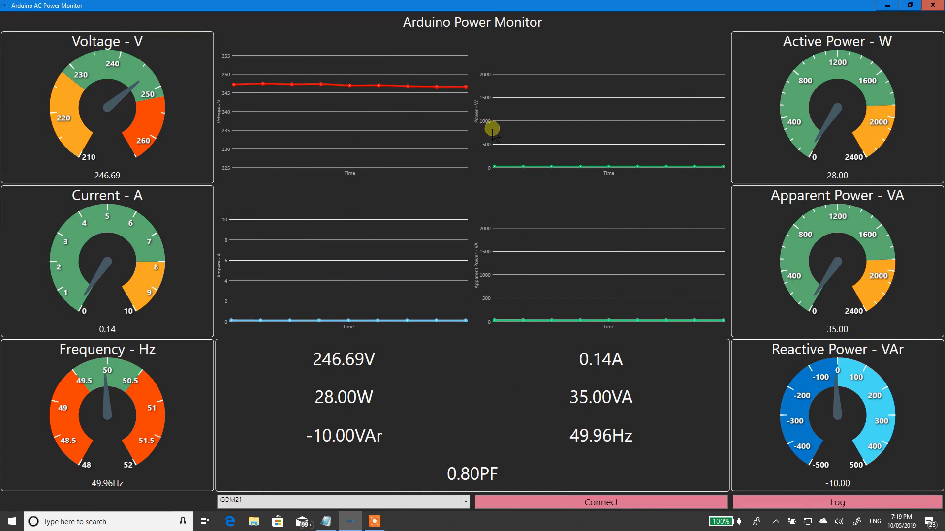
mouse_move(787, 499)
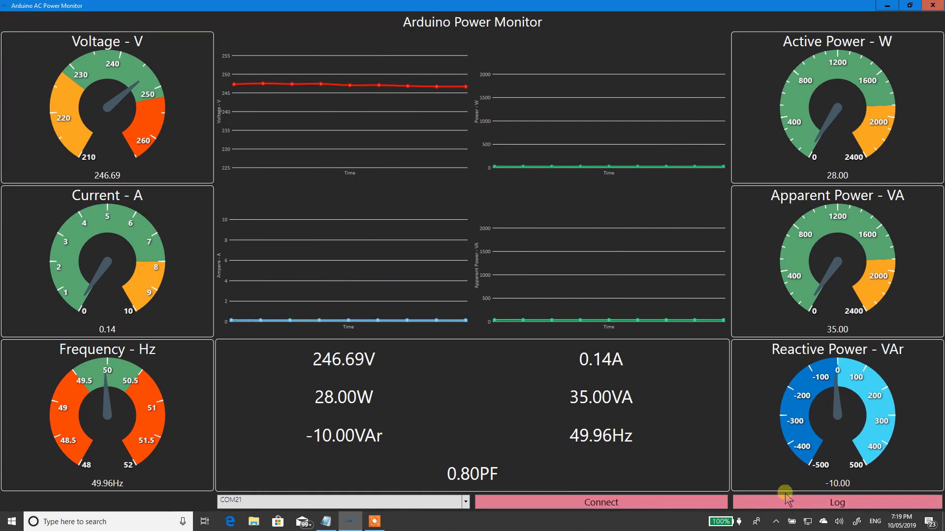
mouse_move(744, 341)
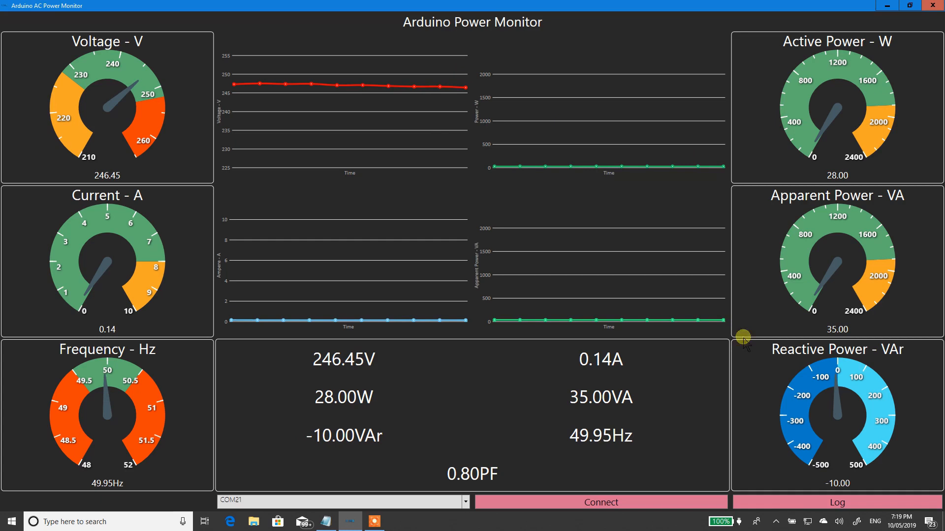
mouse_move(570, 318)
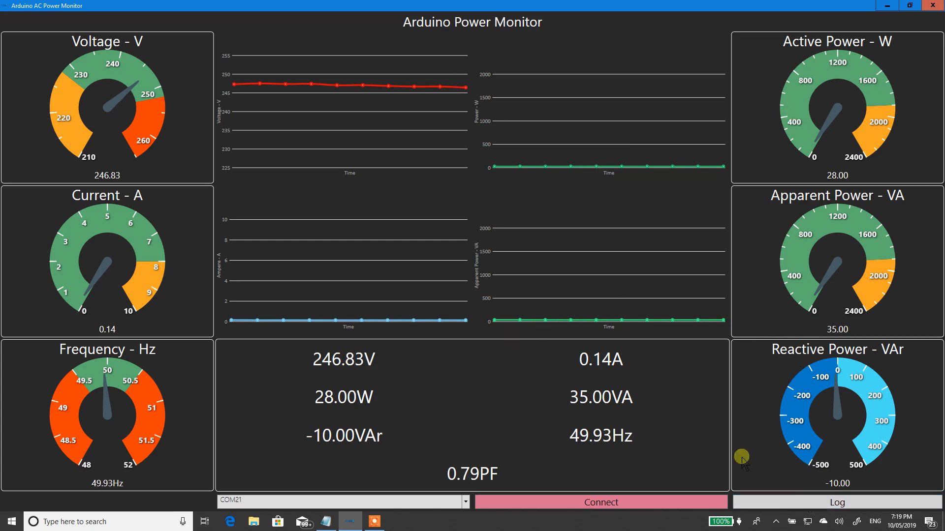
mouse_move(485, 232)
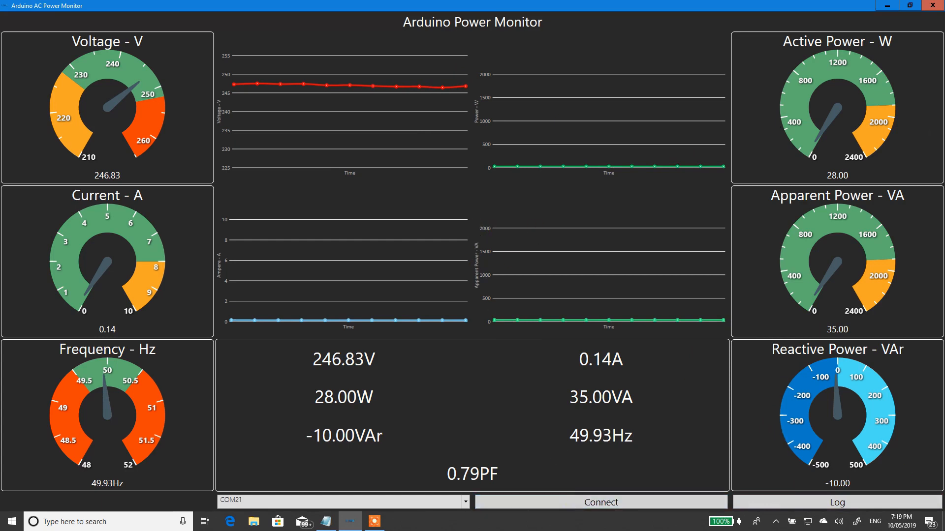
mouse_move(933, 6)
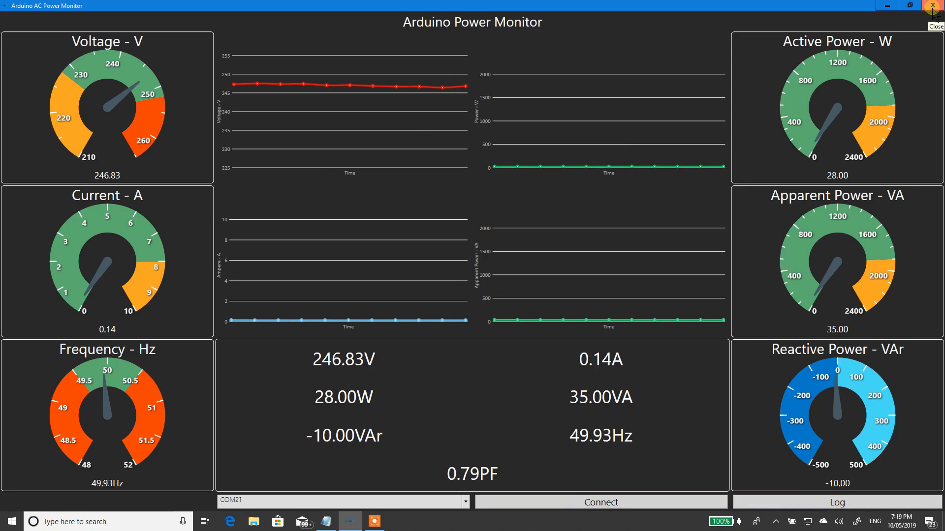
- Close the dashboard and view the log file's timestamped readings in Notepad, selecting all
left_click(936, 6)
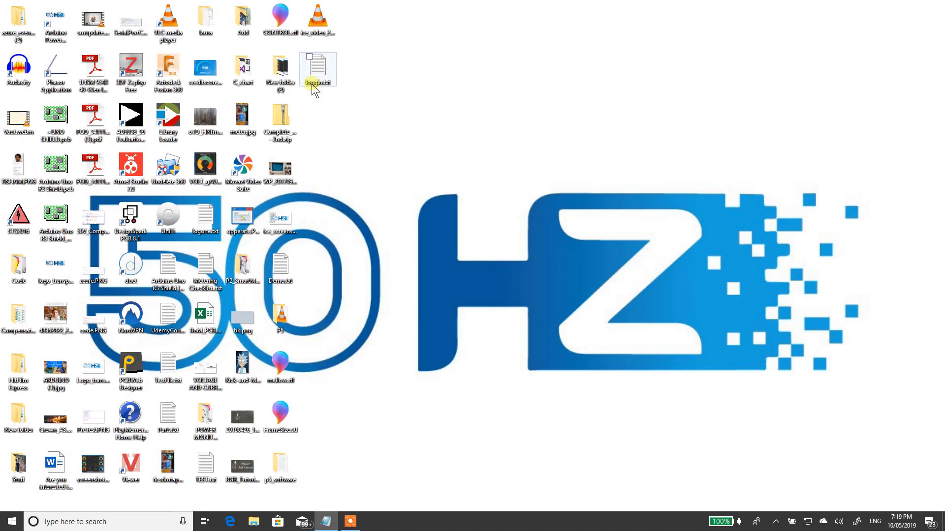
double_click(318, 68)
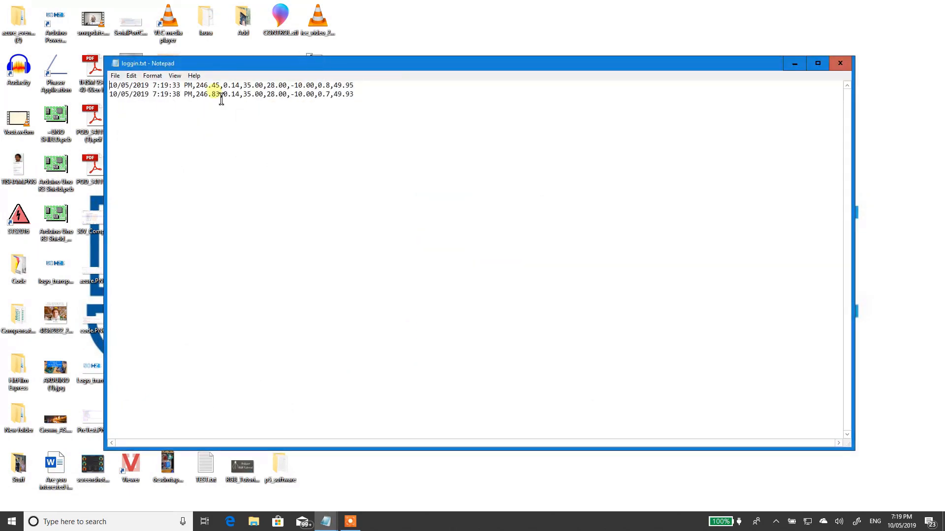
key("ctrl+a")
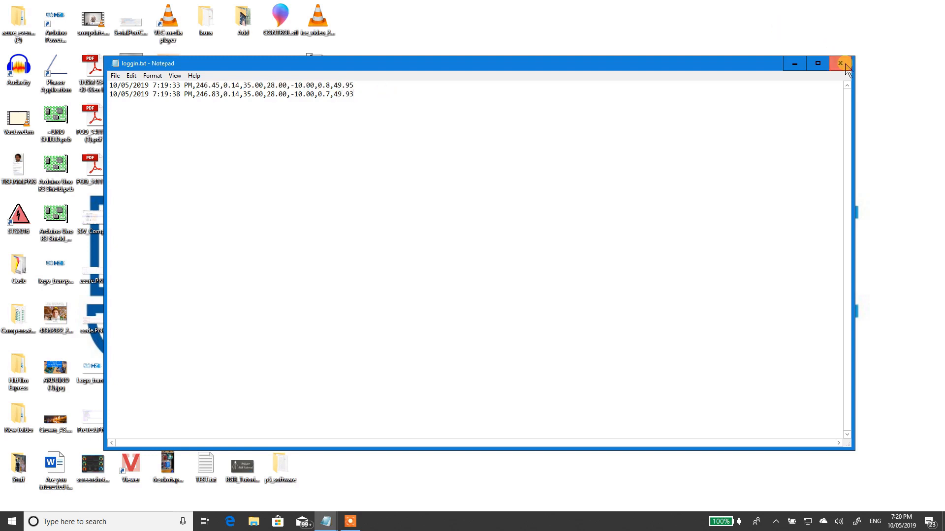
- Close the Notepad log and show MainWindow.xaml's designer with its Border markup below
left_click(839, 63)
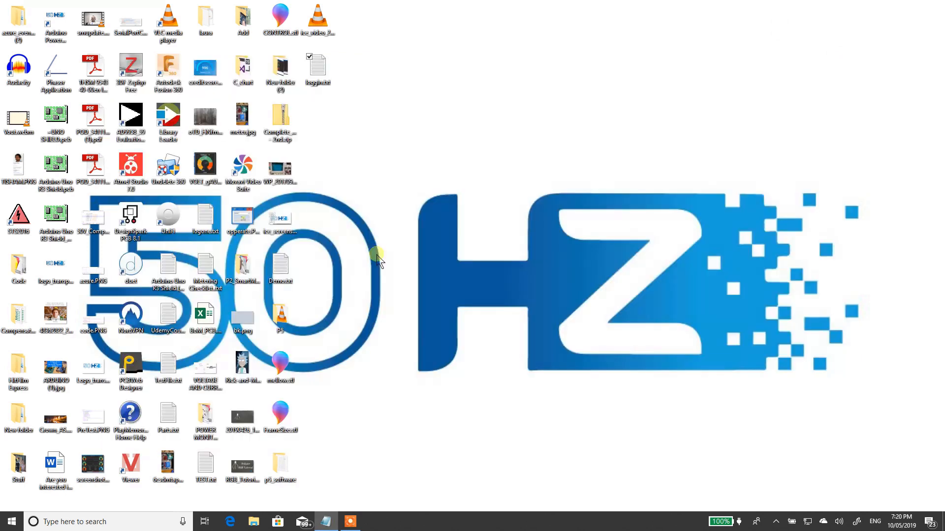
mouse_move(381, 250)
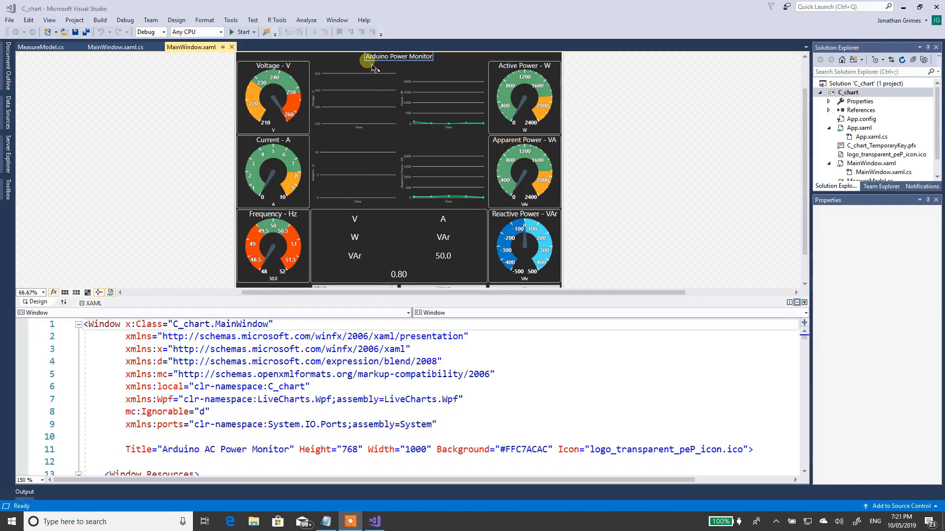
mouse_move(206, 100)
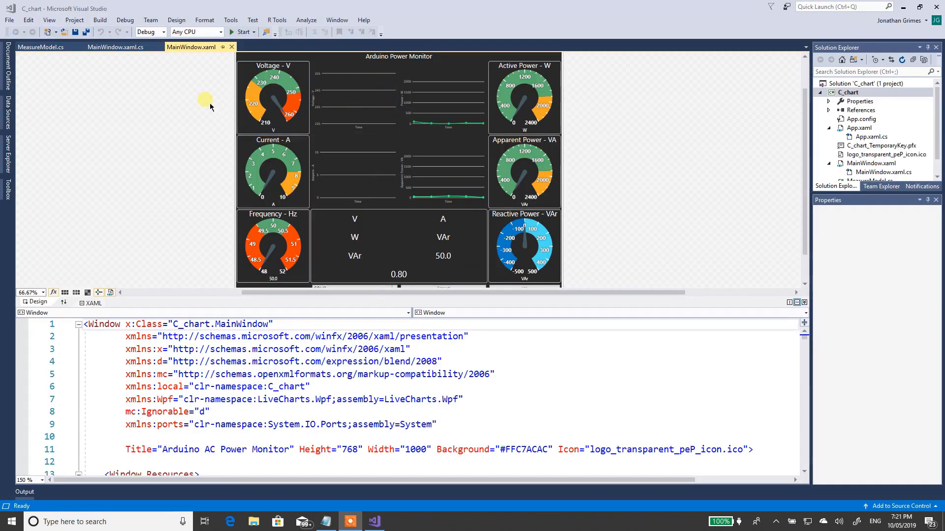
mouse_move(276, 125)
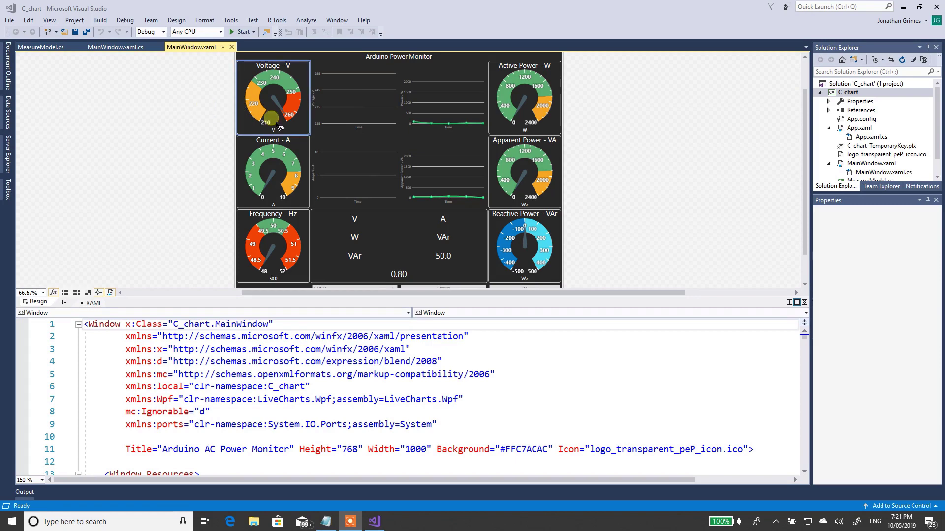
mouse_move(585, 150)
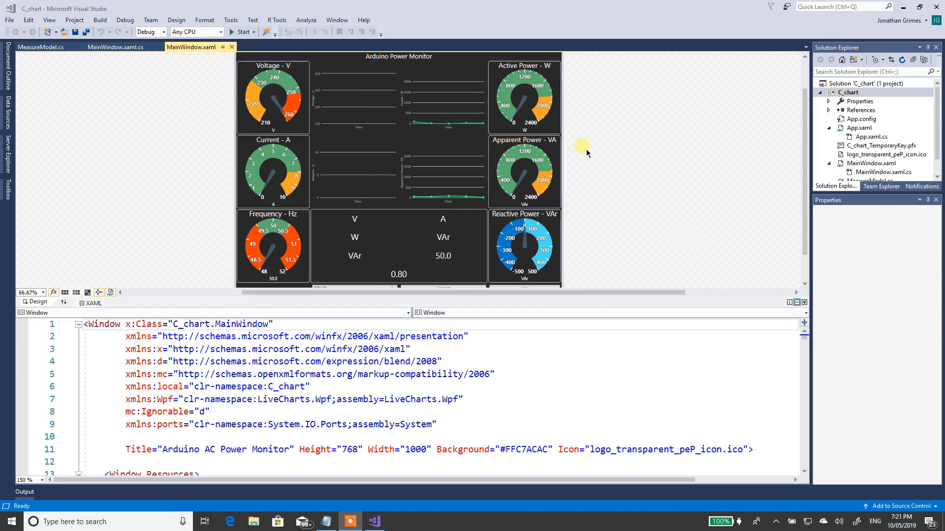
mouse_move(398, 57)
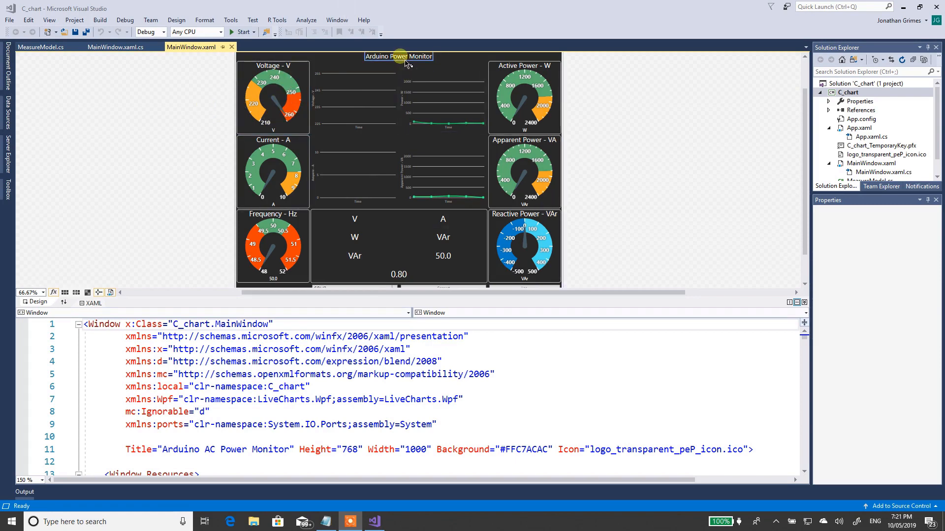
left_click(332, 100)
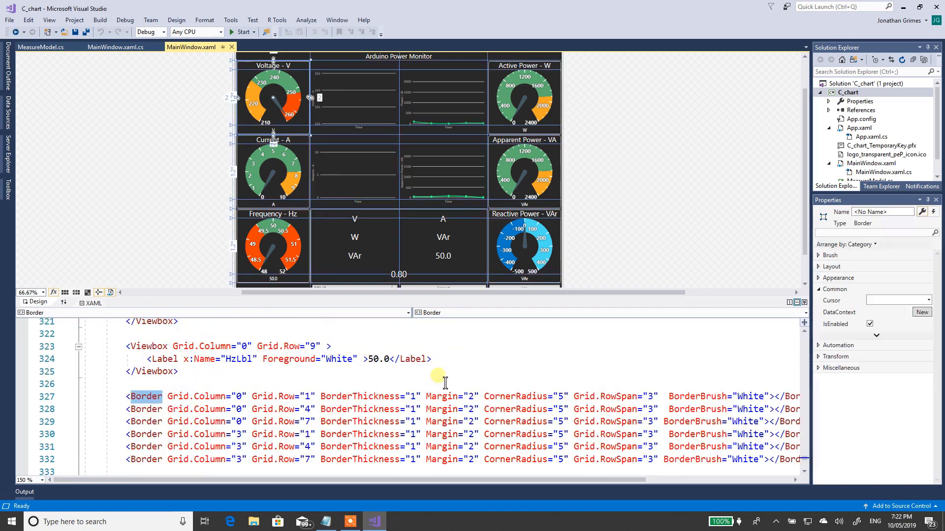
mouse_move(439, 374)
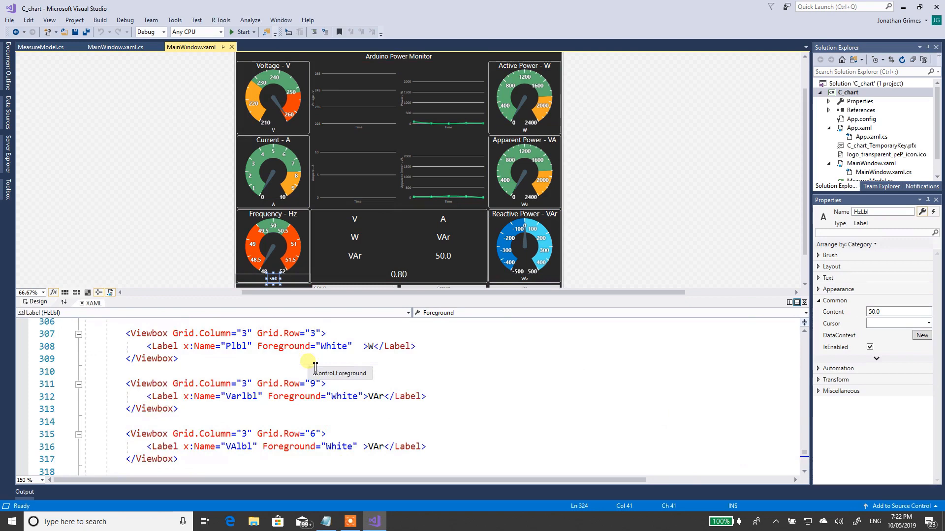
- Scroll the XAML to the V_Gauge element with its 210–265 range and coloured sections
scroll("up", 3)
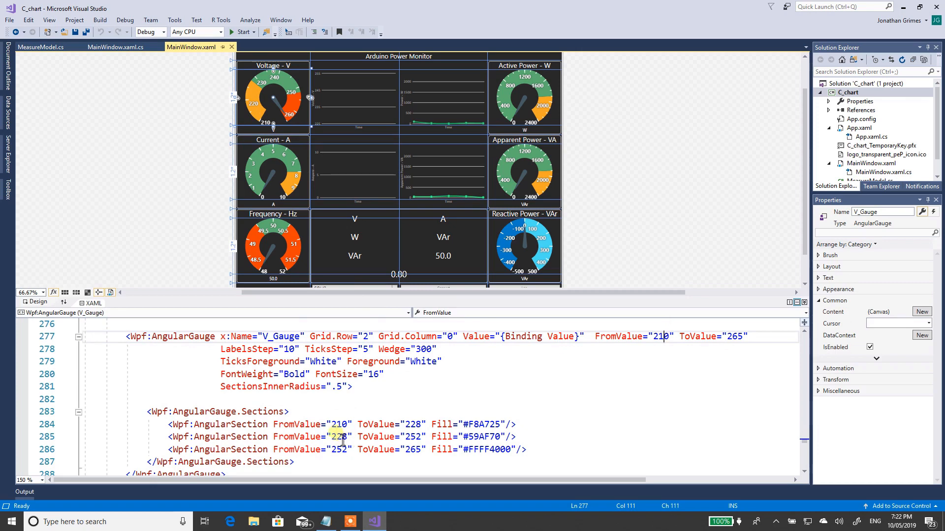
mouse_move(341, 436)
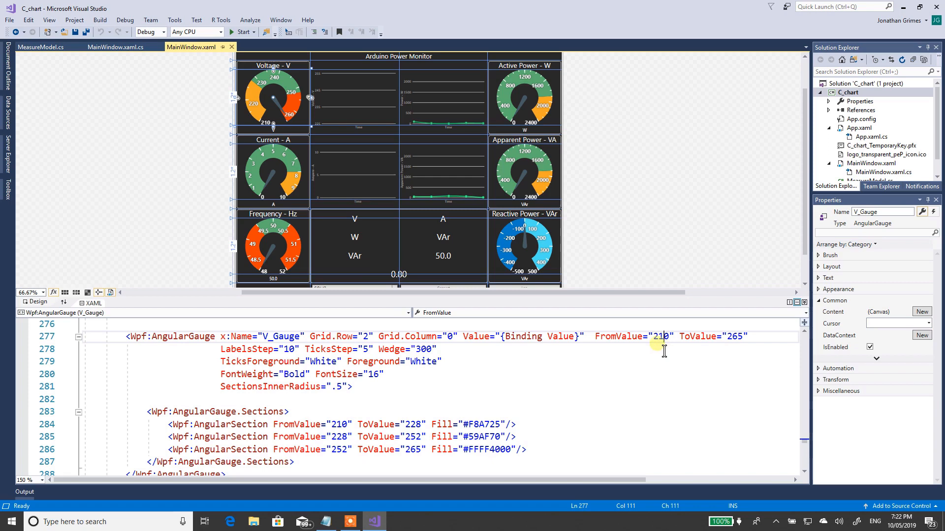
mouse_move(659, 356)
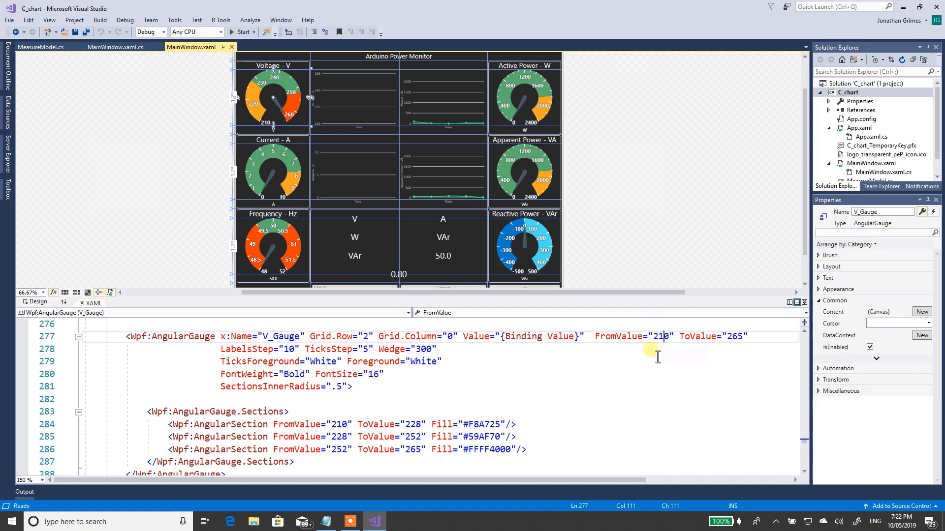
mouse_move(659, 343)
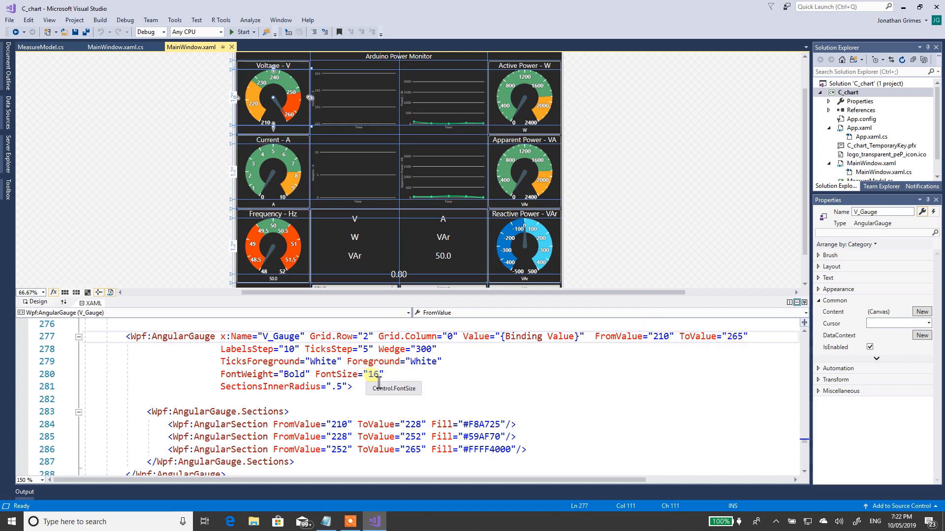
mouse_move(366, 349)
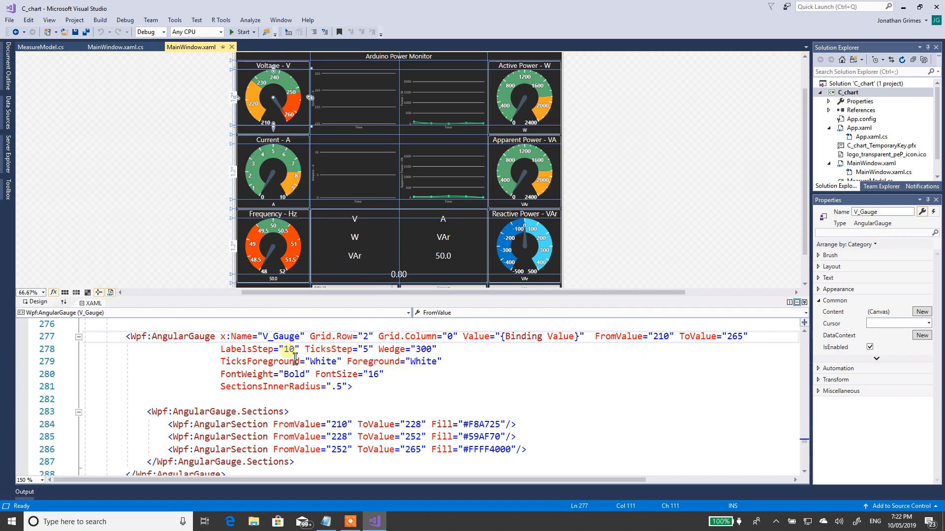
mouse_move(289, 348)
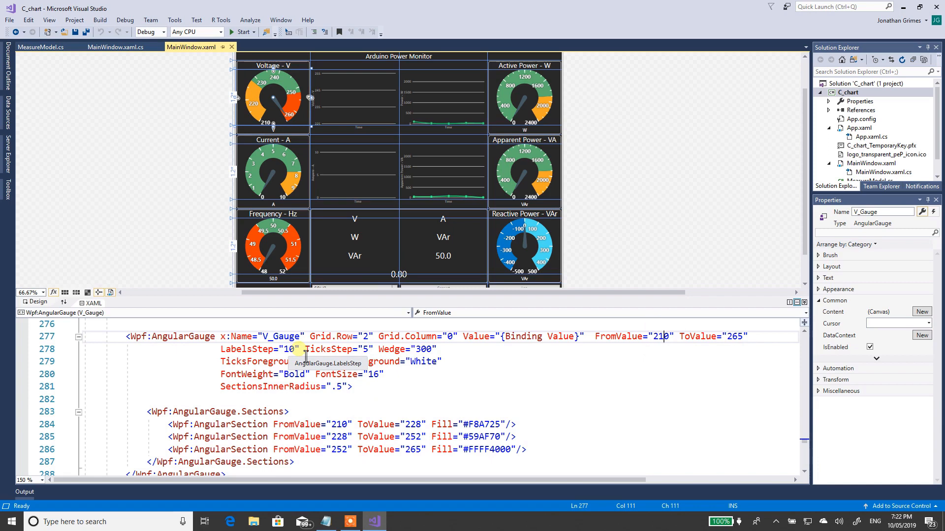
mouse_move(451, 337)
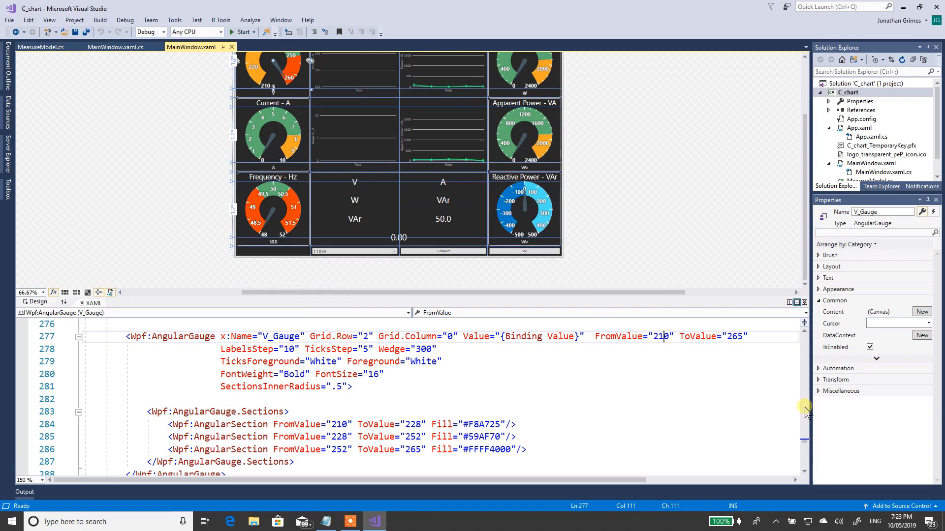
mouse_move(540, 202)
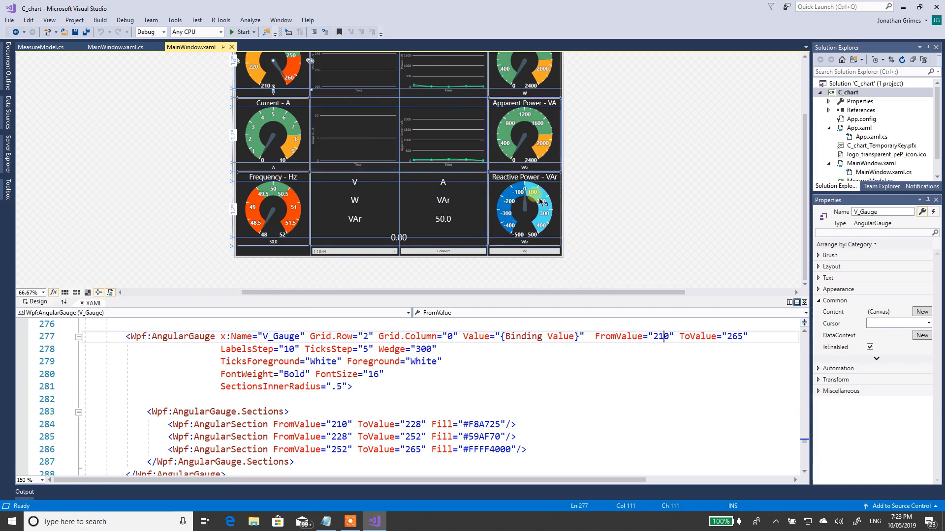
mouse_move(590, 151)
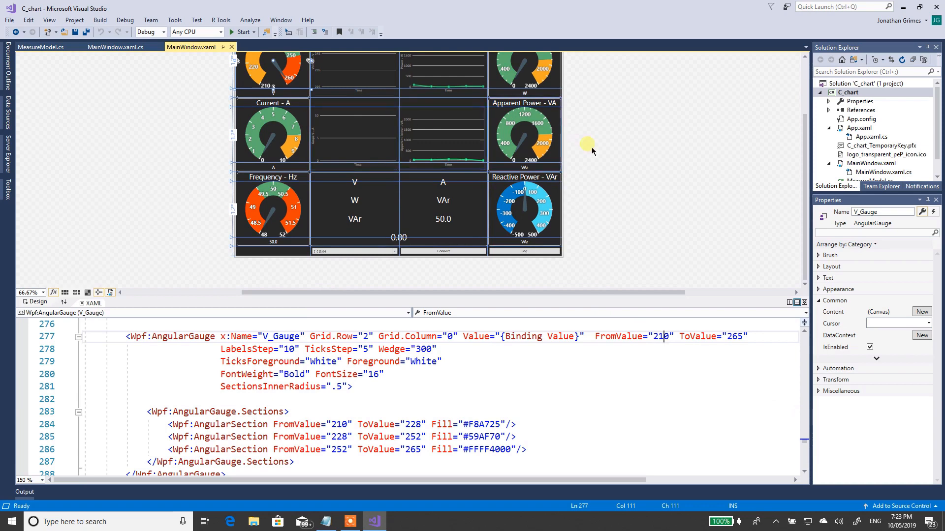
mouse_move(622, 209)
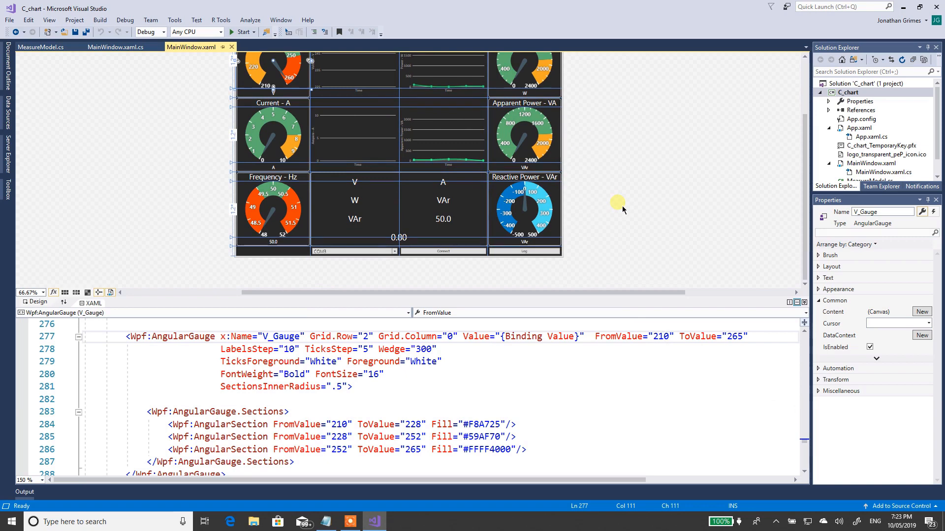
left_click(662, 337)
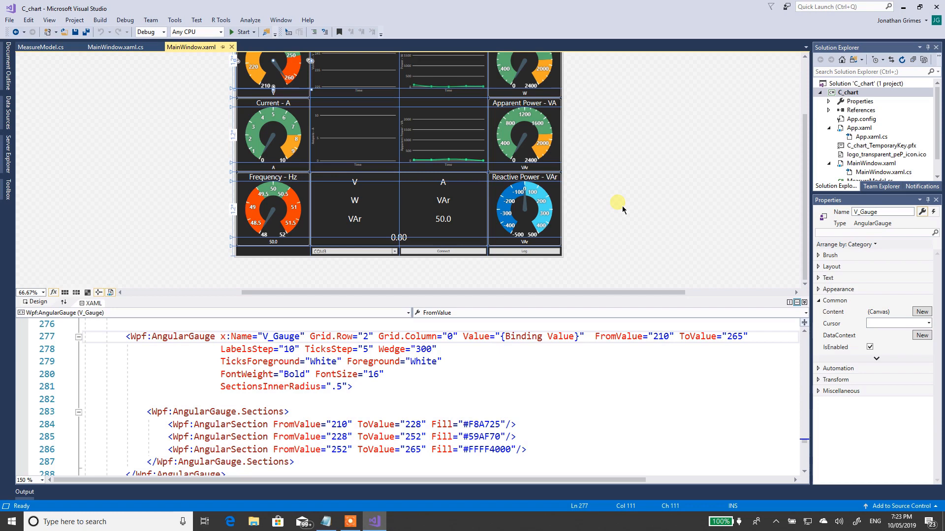
left_click(662, 337)
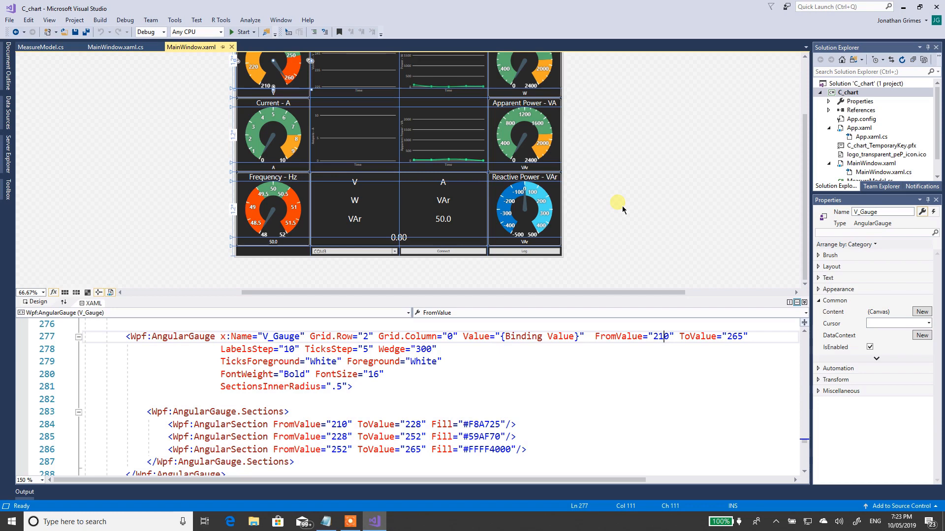